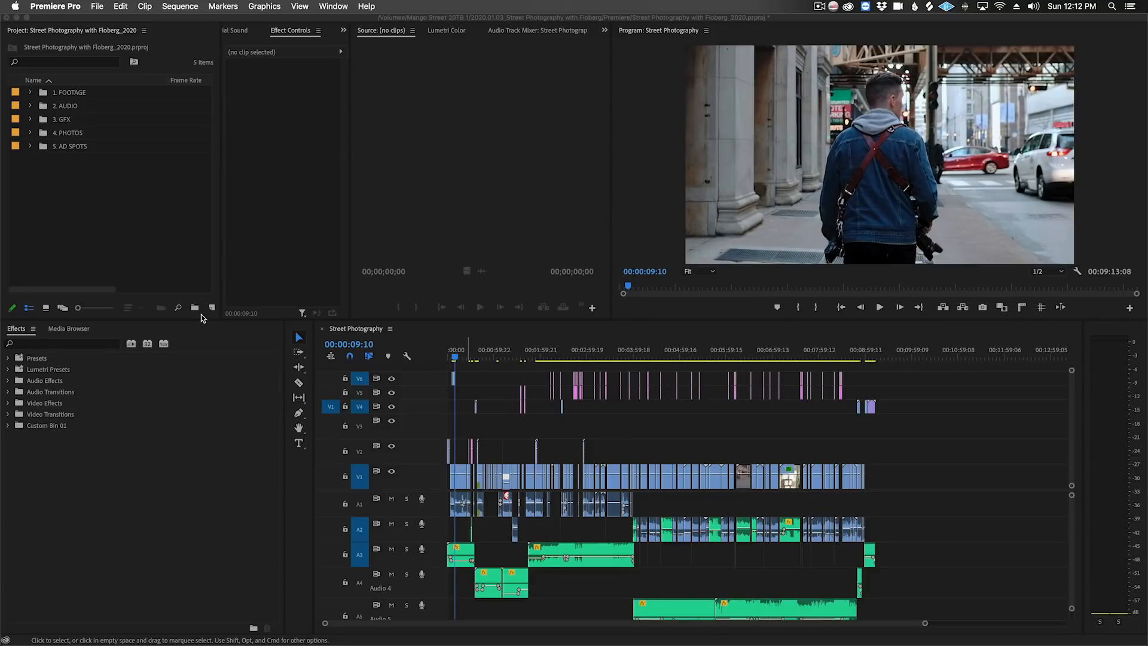
# Add a new 1920×1080, 23.976 fps adjustment layer from the Project panel's New Item menu
pyautogui.click(194, 307)
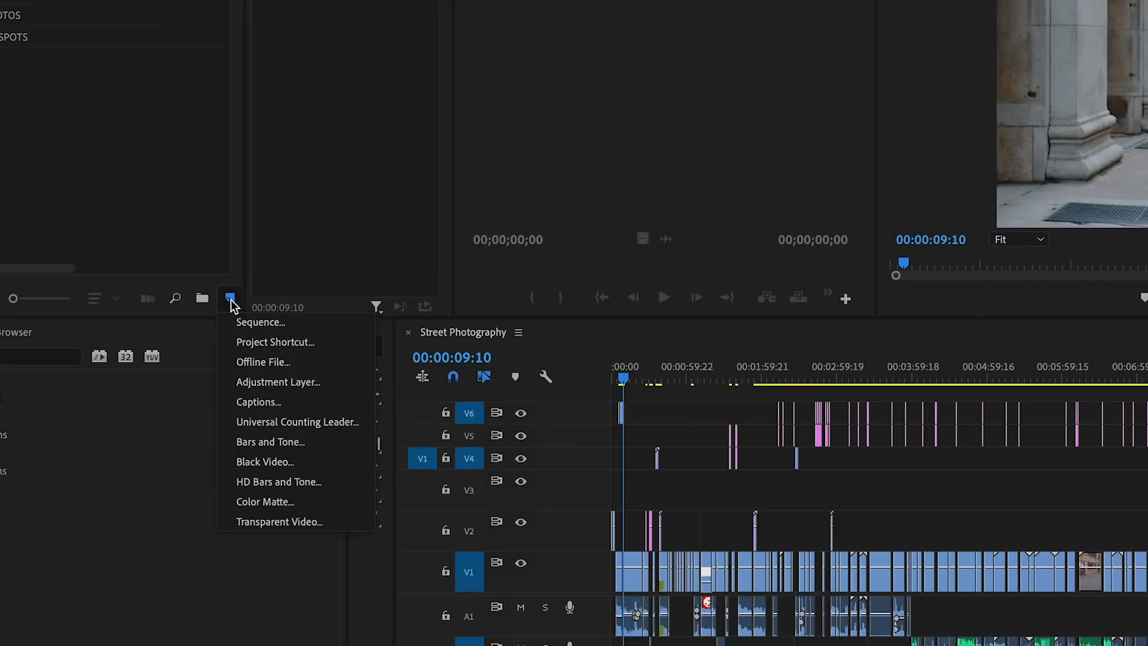
pyautogui.click(279, 382)
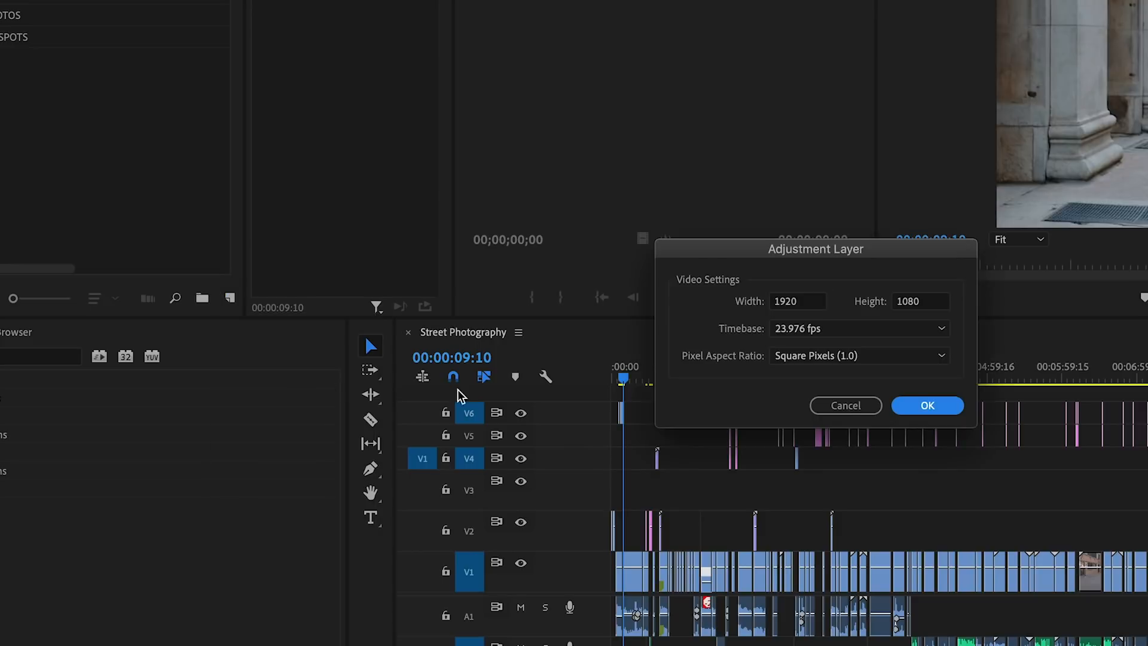
pyautogui.click(925, 406)
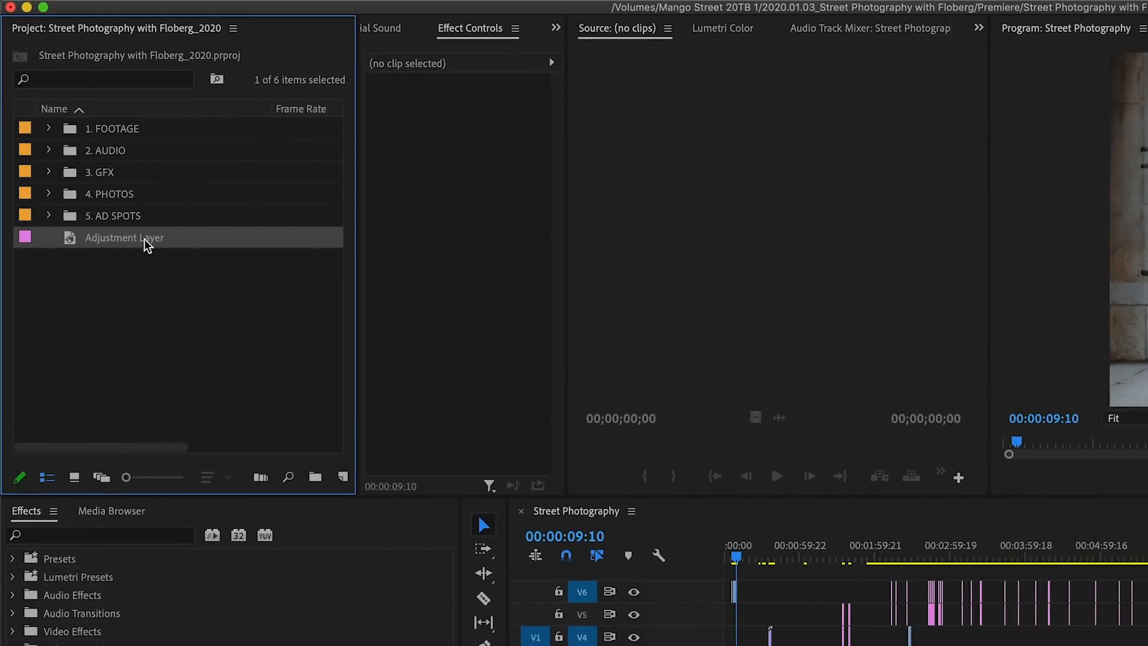
# Name the layer LUT and stretch it on V3 to the end of the Street Photography sequence
pyautogui.write('LUT')
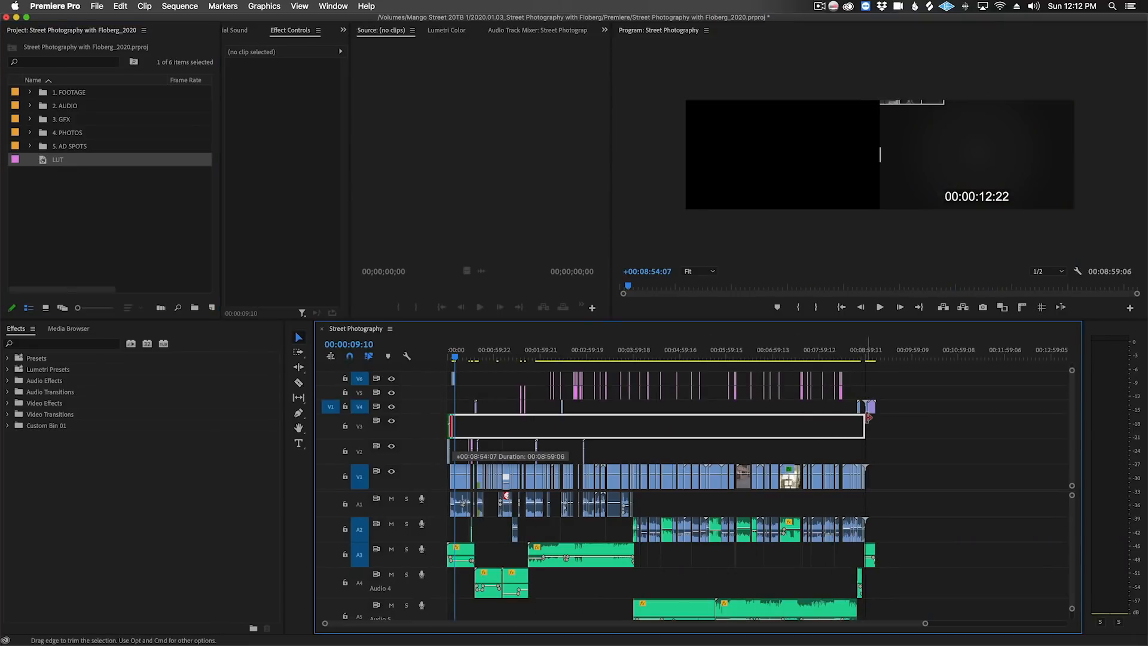
pyautogui.click(333, 6)
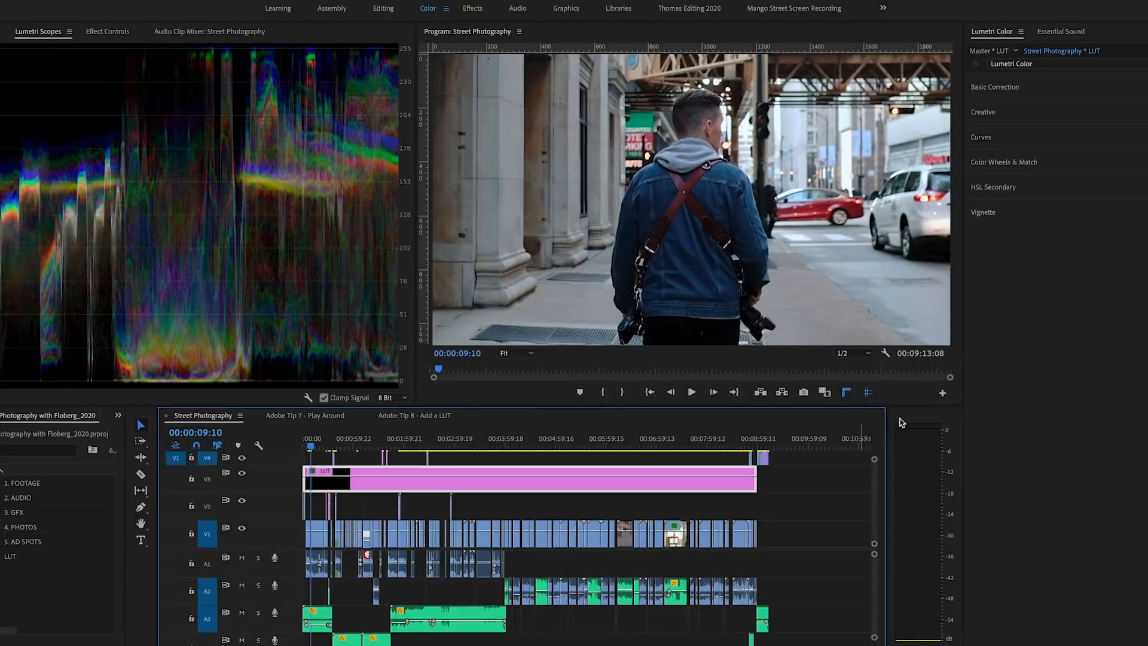
# Apply the SL CLEAN KODAK A NDR look under Lumetri Color Creative at full intensity
pyautogui.click(930, 158)
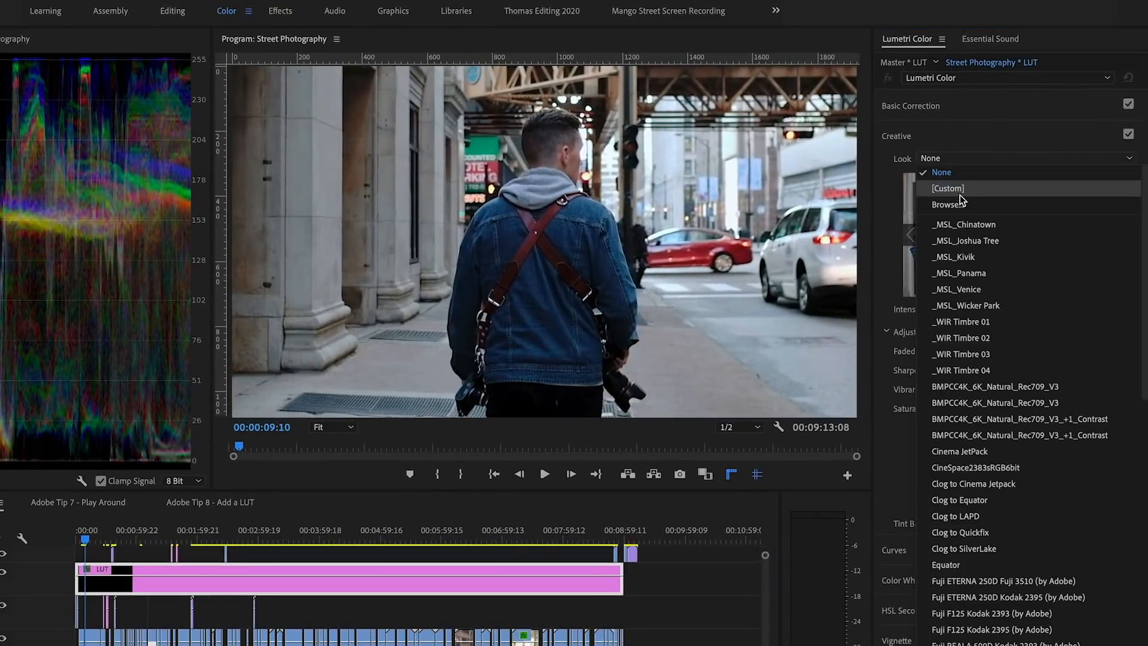
pyautogui.click(944, 204)
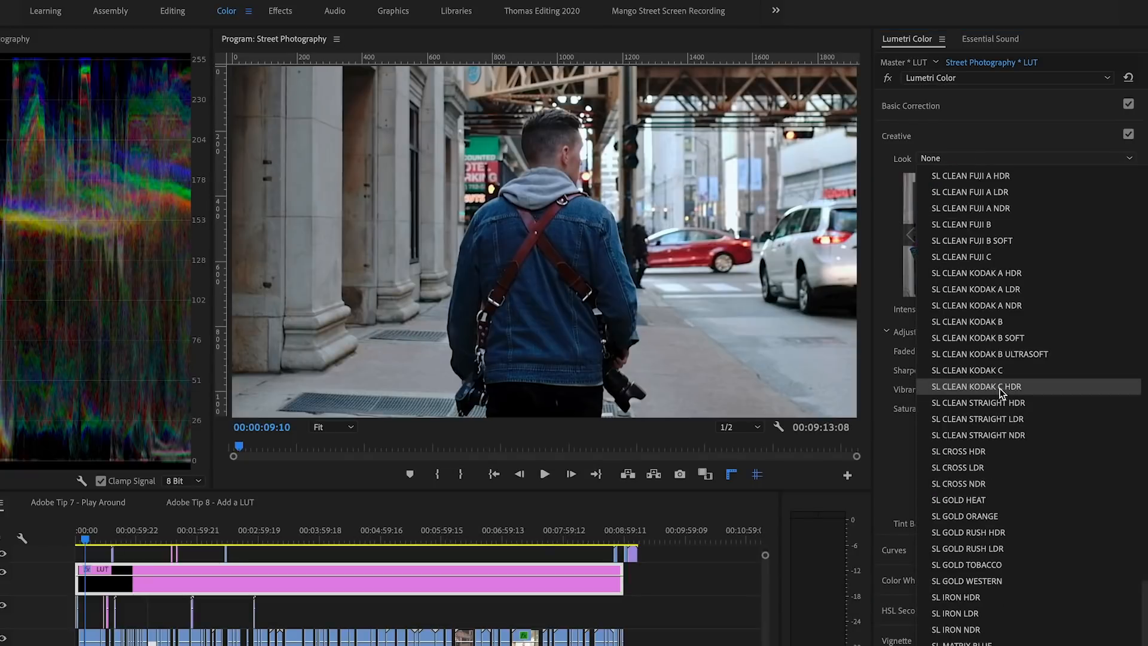
pyautogui.click(977, 305)
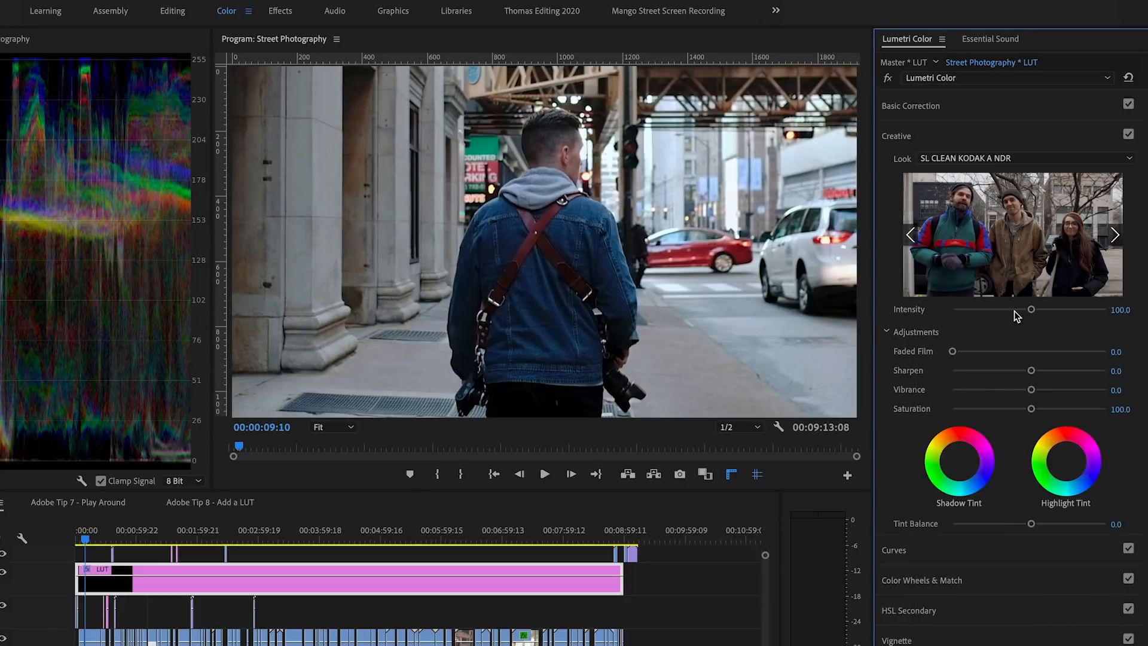